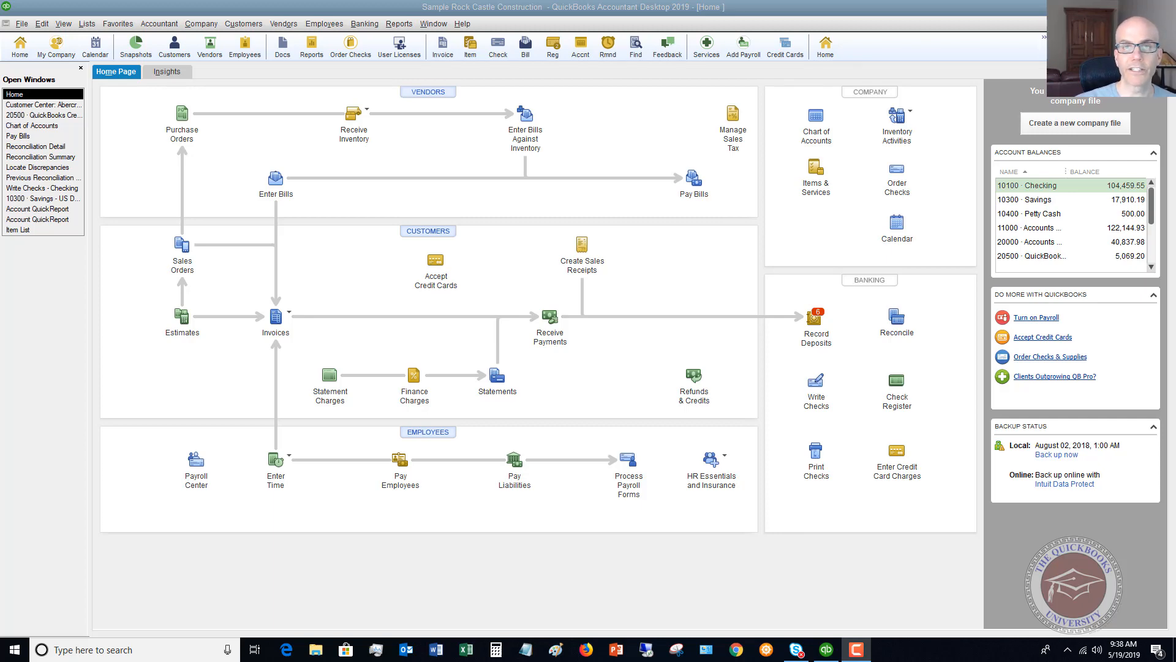
mouse_move(282, 46)
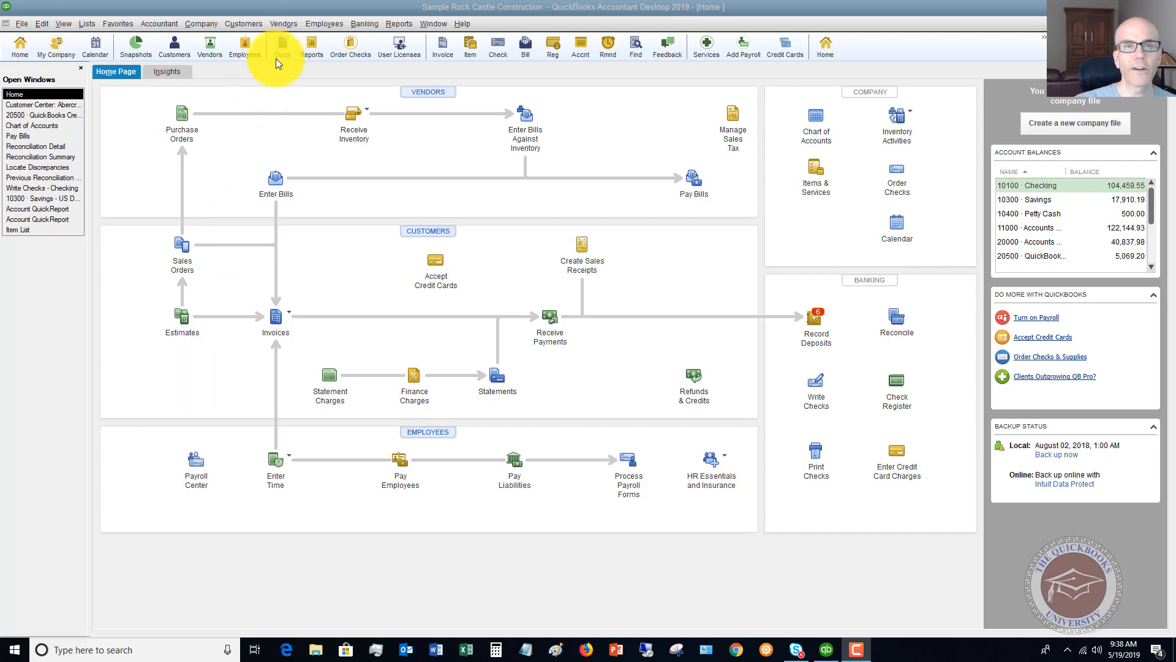
- Bring up the Customer Center from the Customers menu
left_click(244, 24)
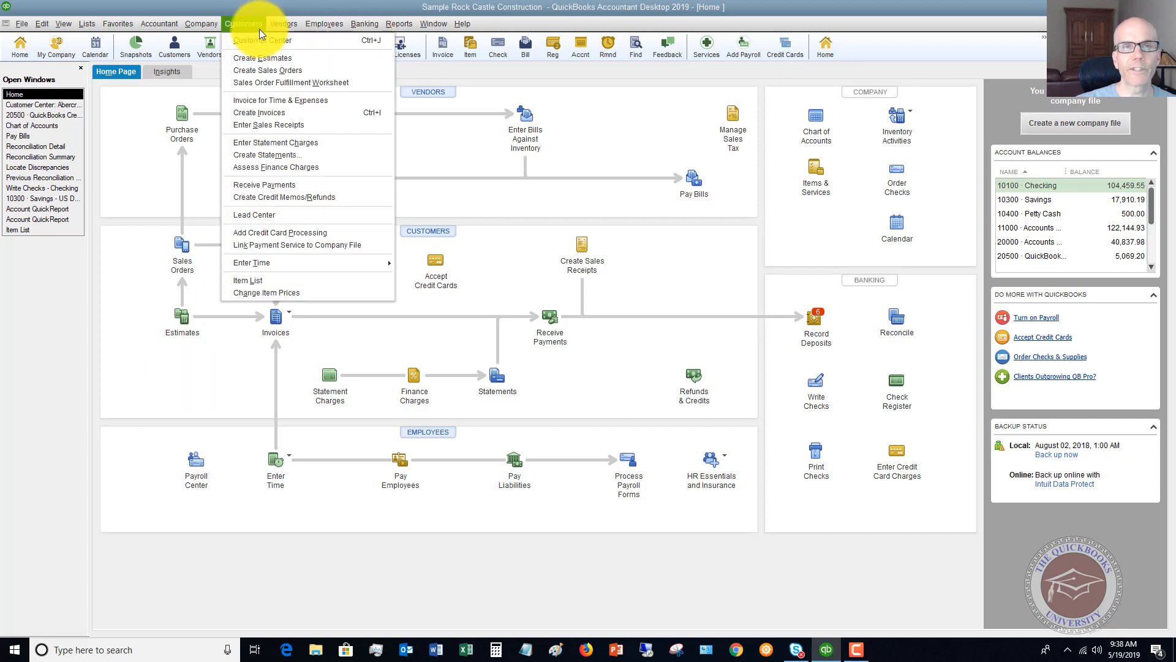
left_click(261, 40)
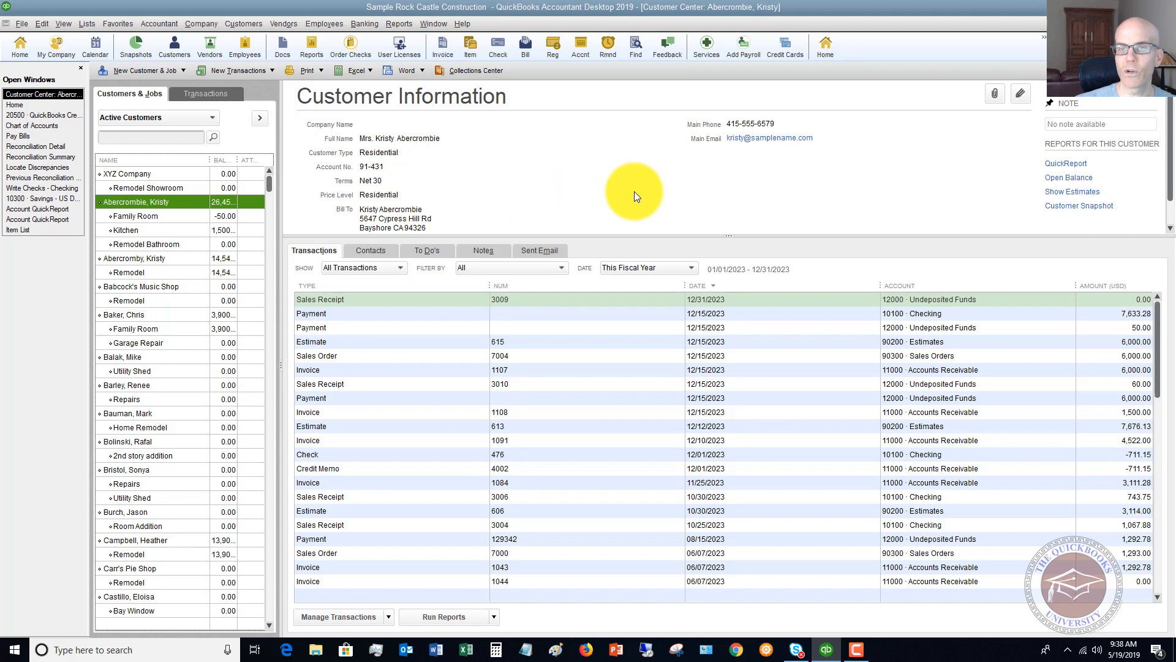
left_click(138, 258)
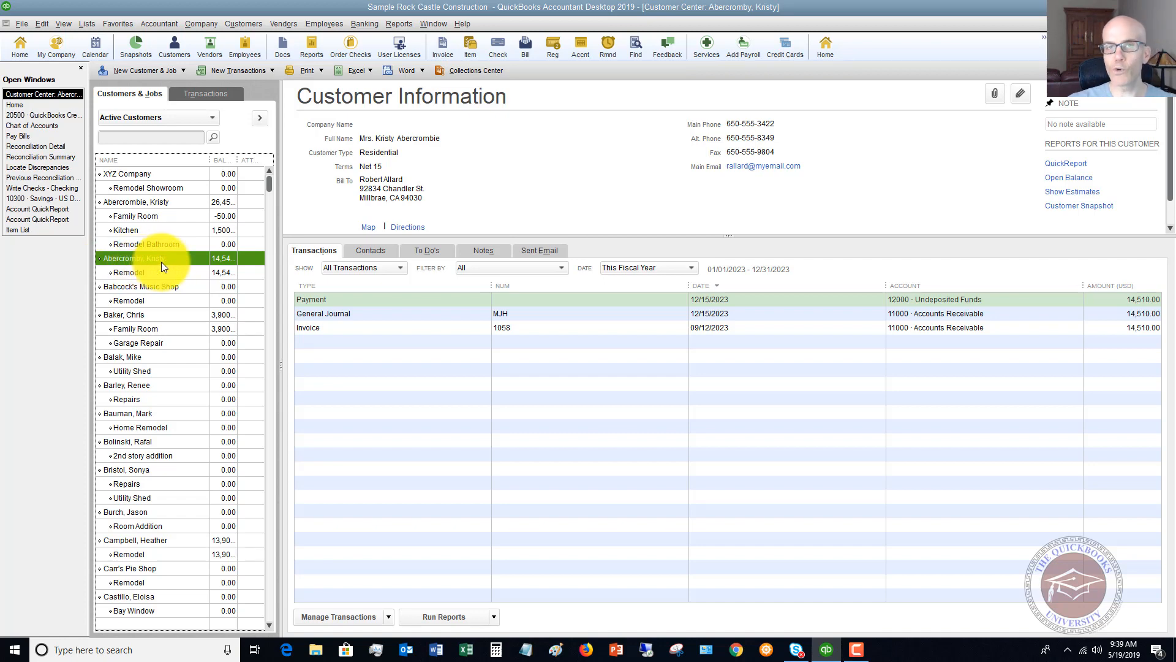
mouse_move(183, 199)
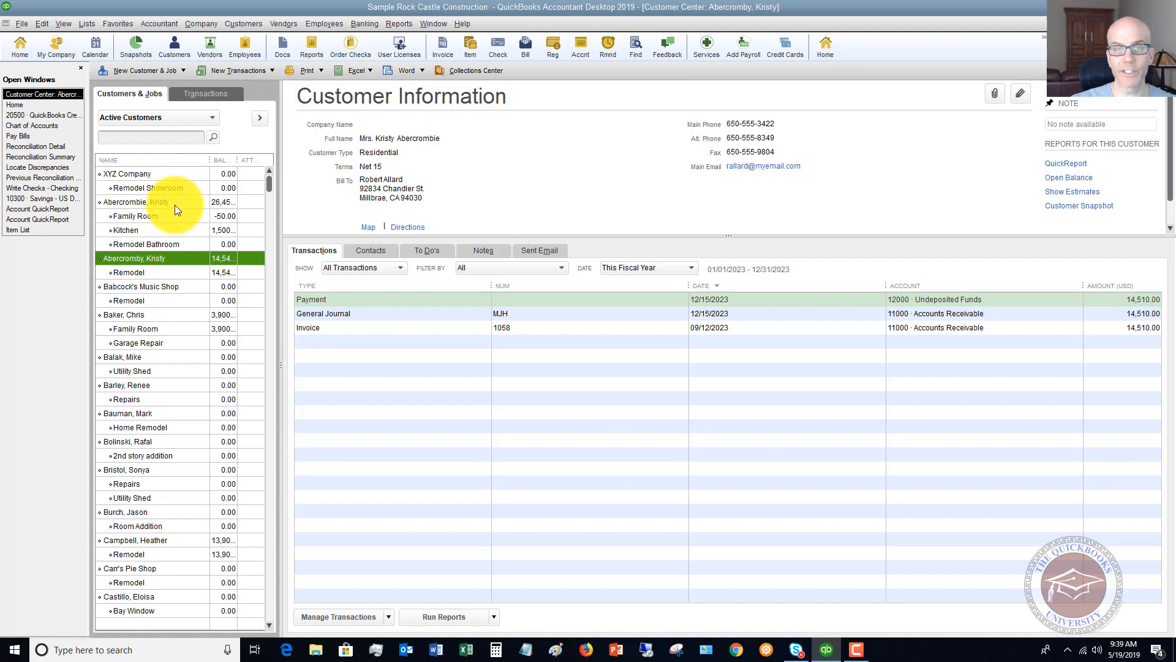
left_click(131, 202)
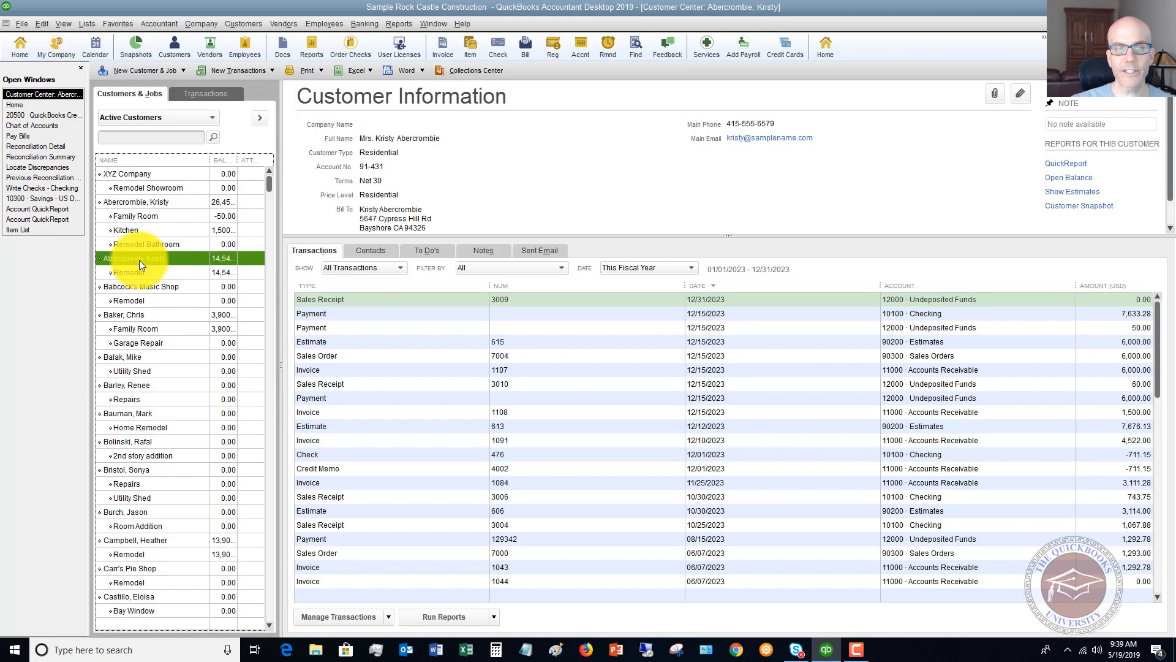
left_click(137, 201)
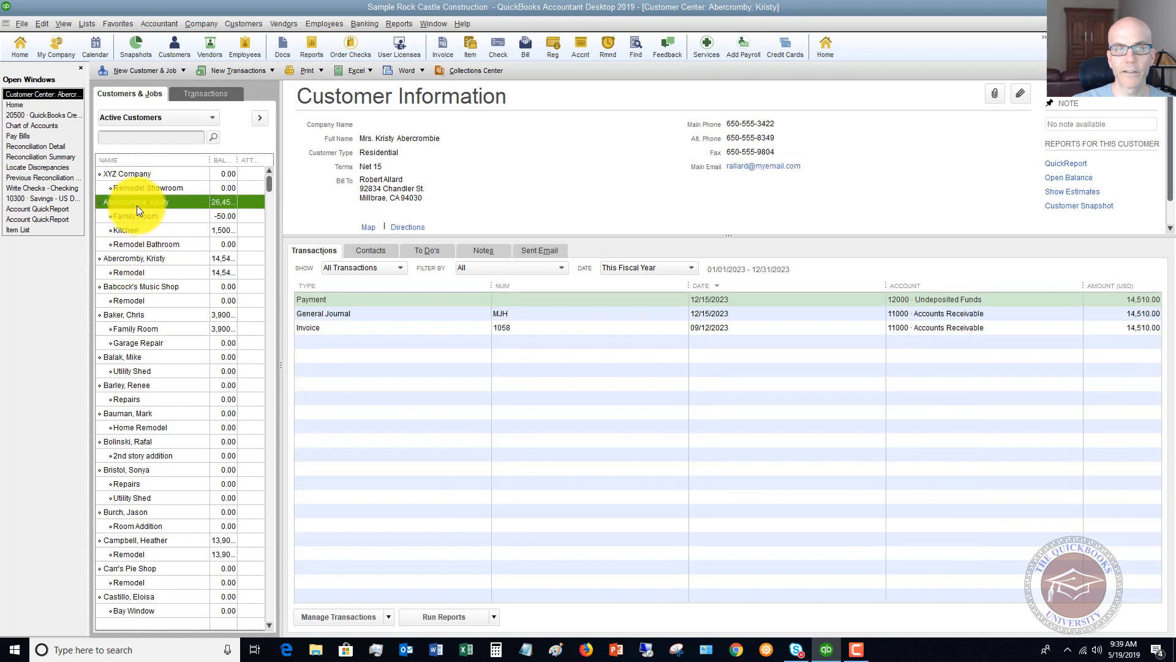
left_click(139, 258)
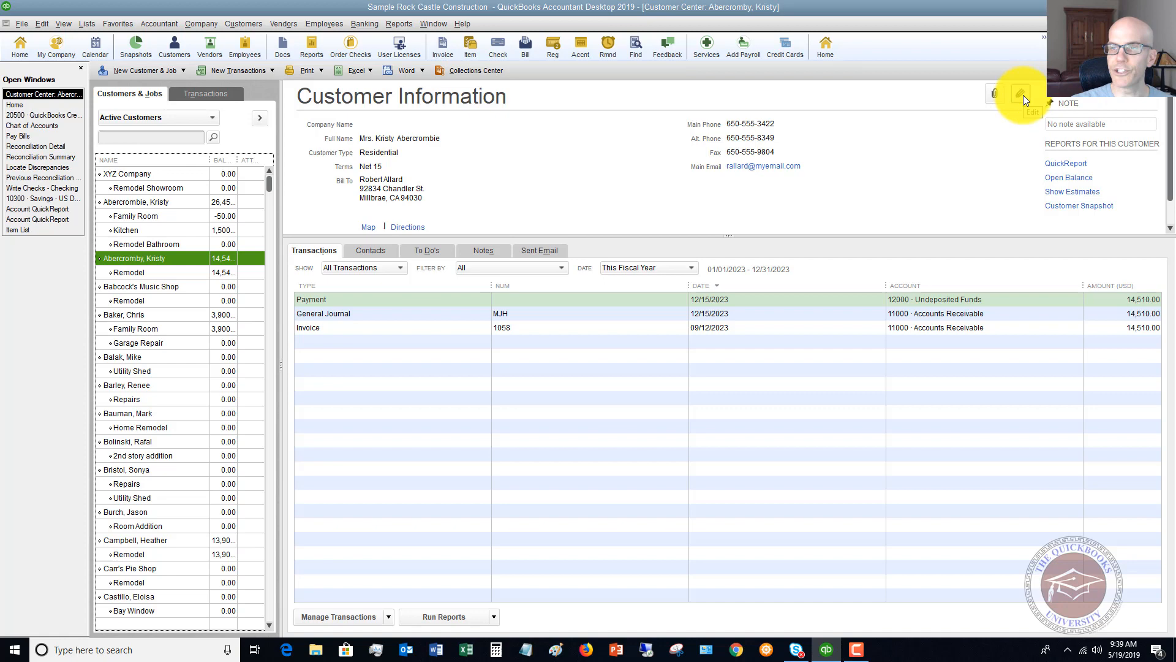
left_click(1023, 93)
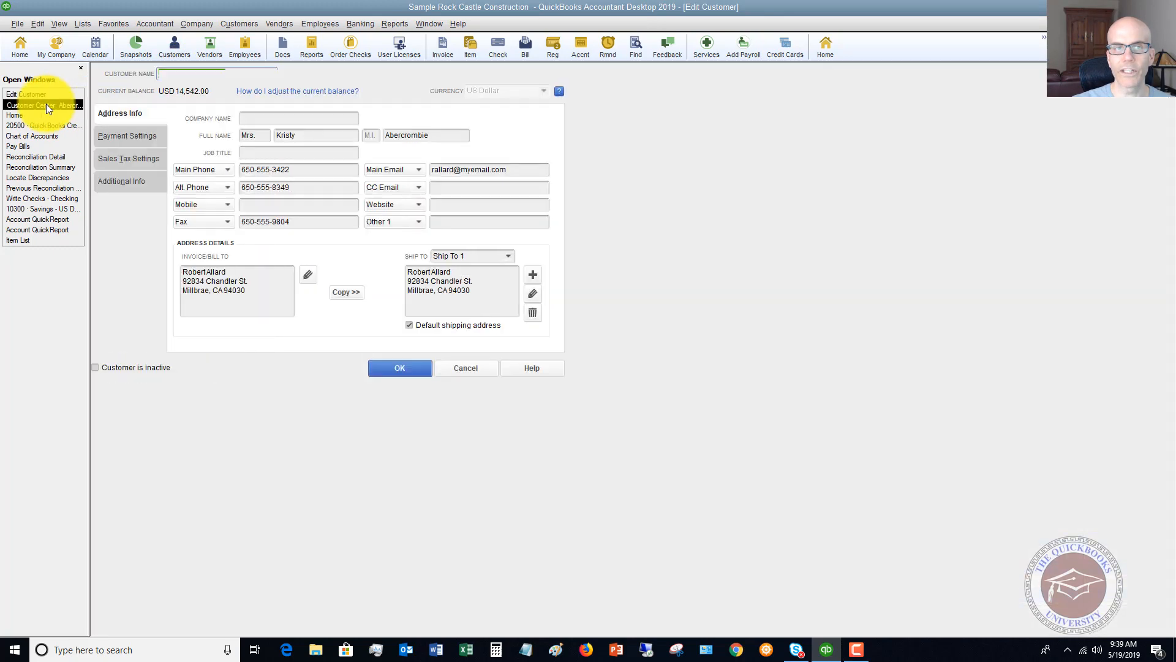
left_click(42, 94)
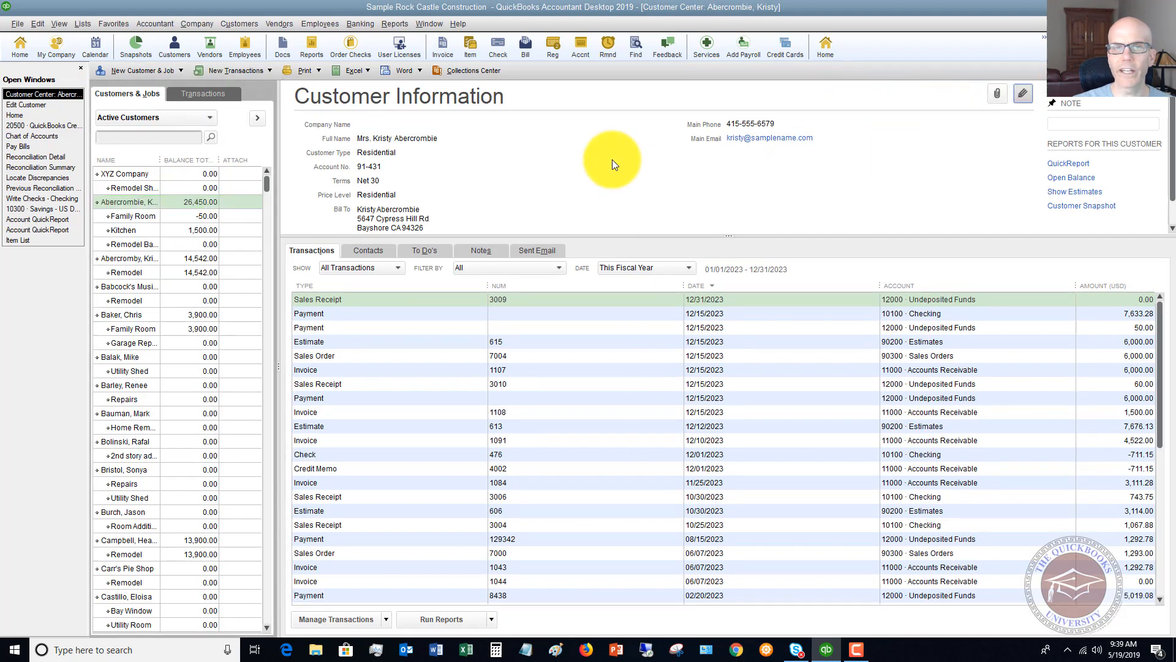
left_click(1022, 94)
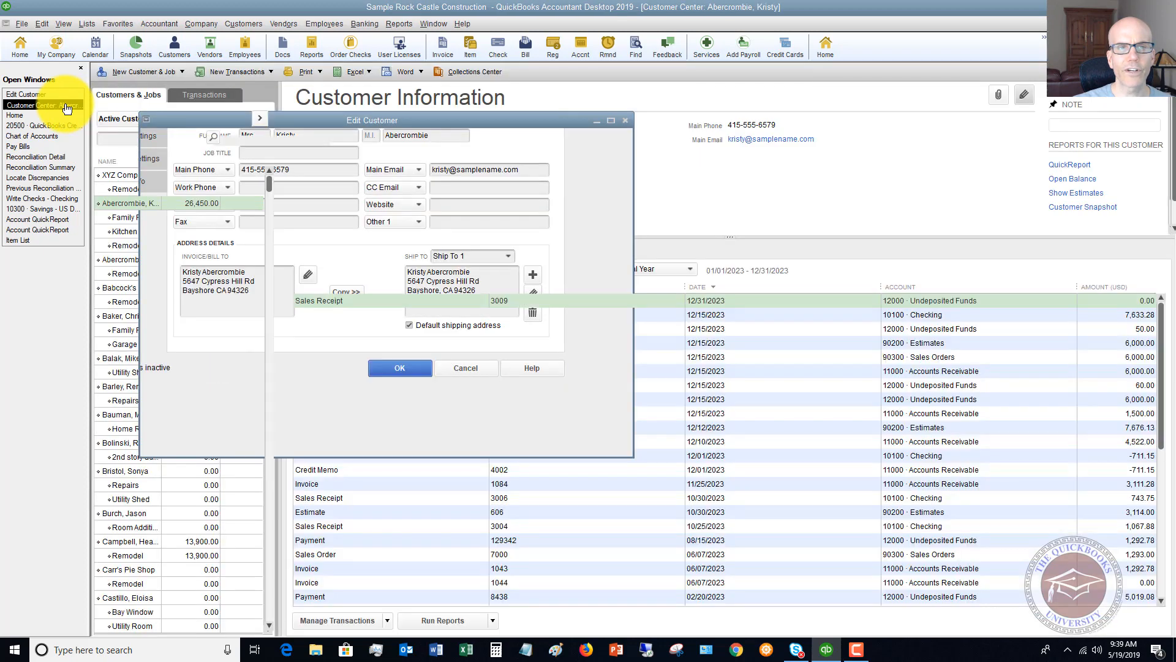
left_click(399, 368)
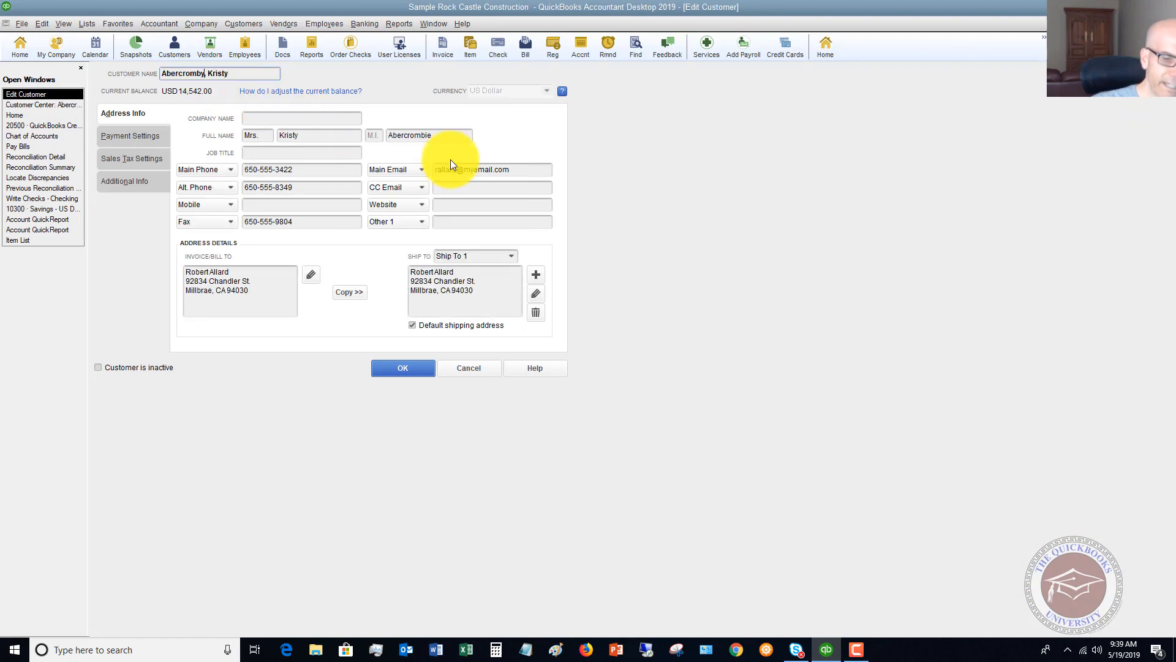
type("Abercrombie, Kristy")
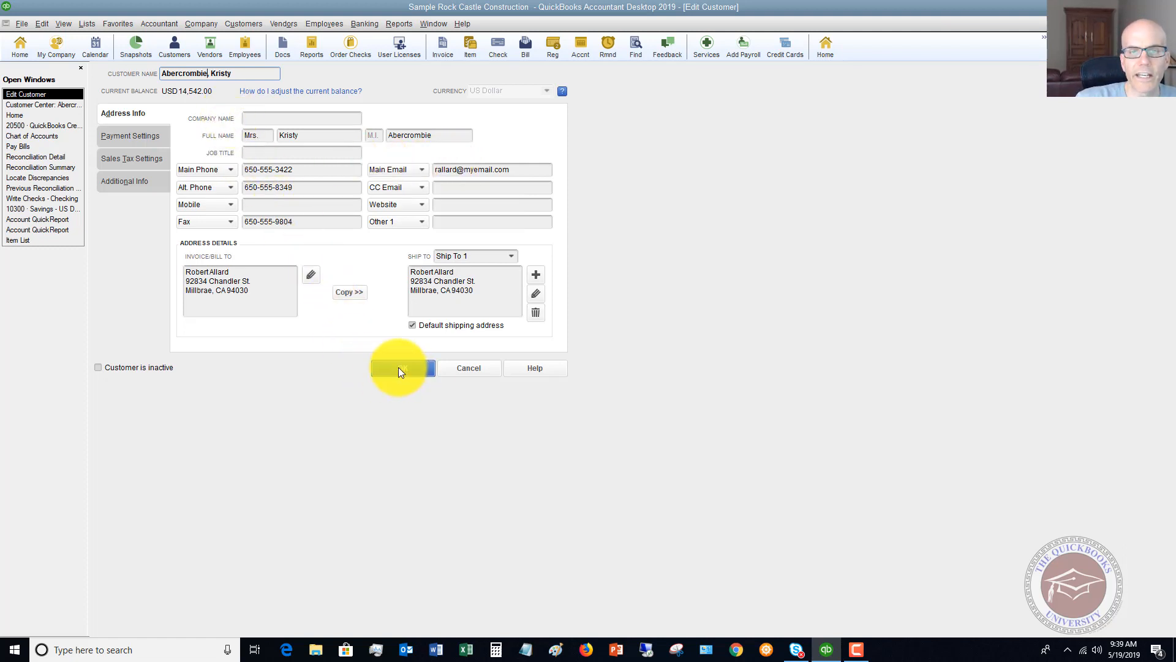
left_click(402, 367)
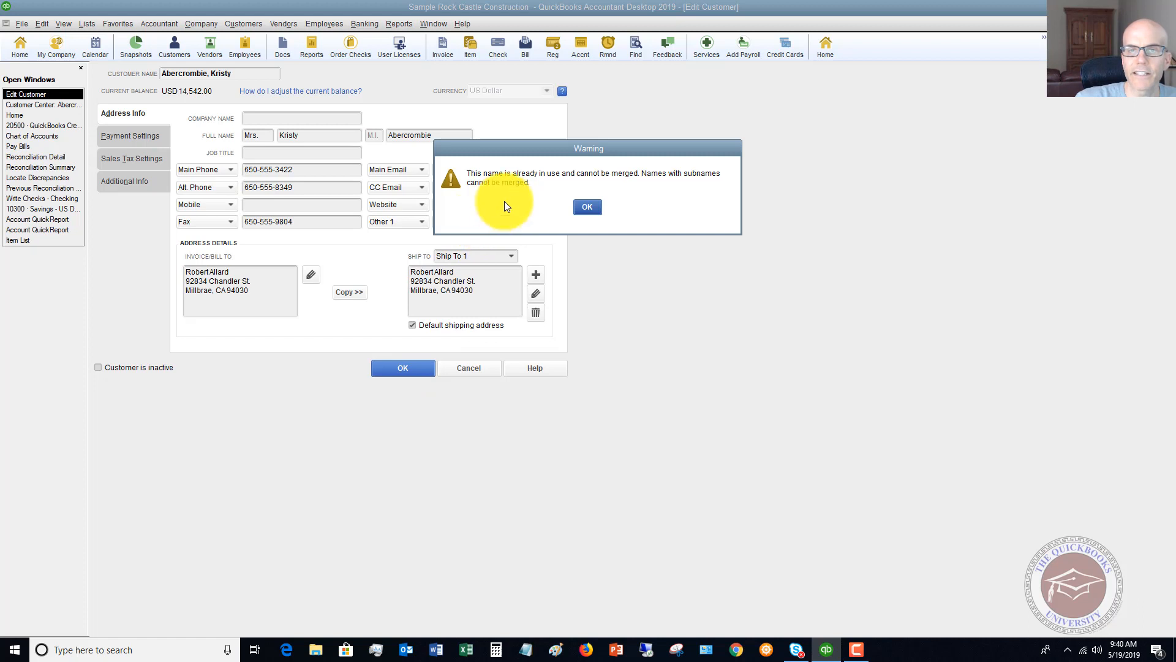
mouse_move(636, 184)
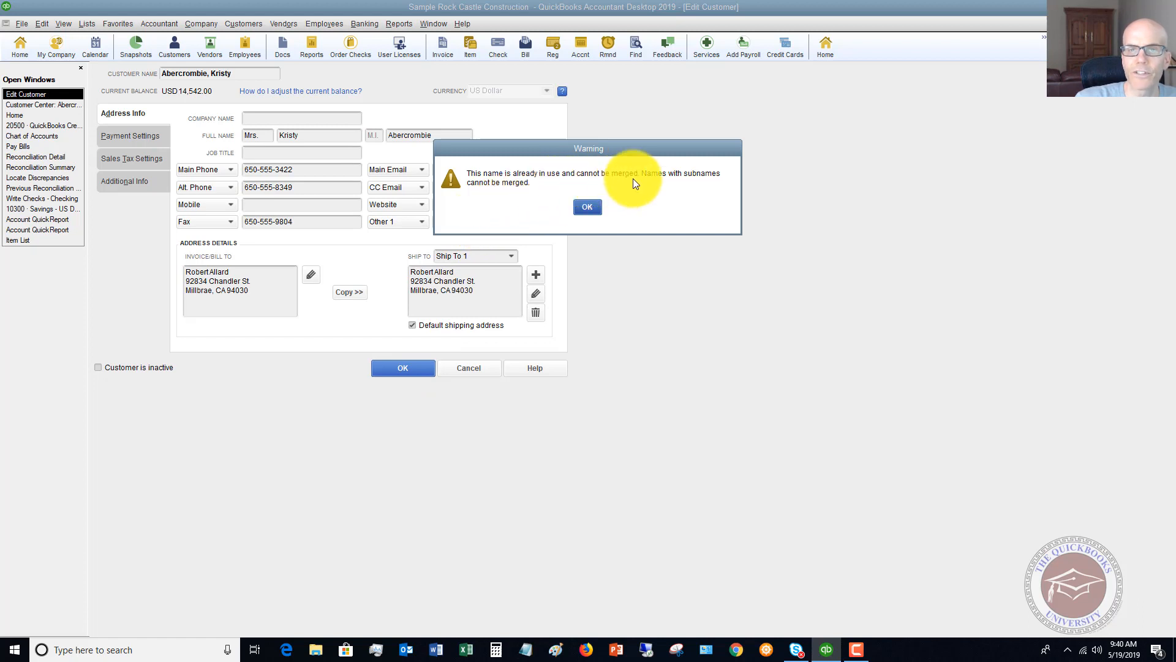
mouse_move(672, 183)
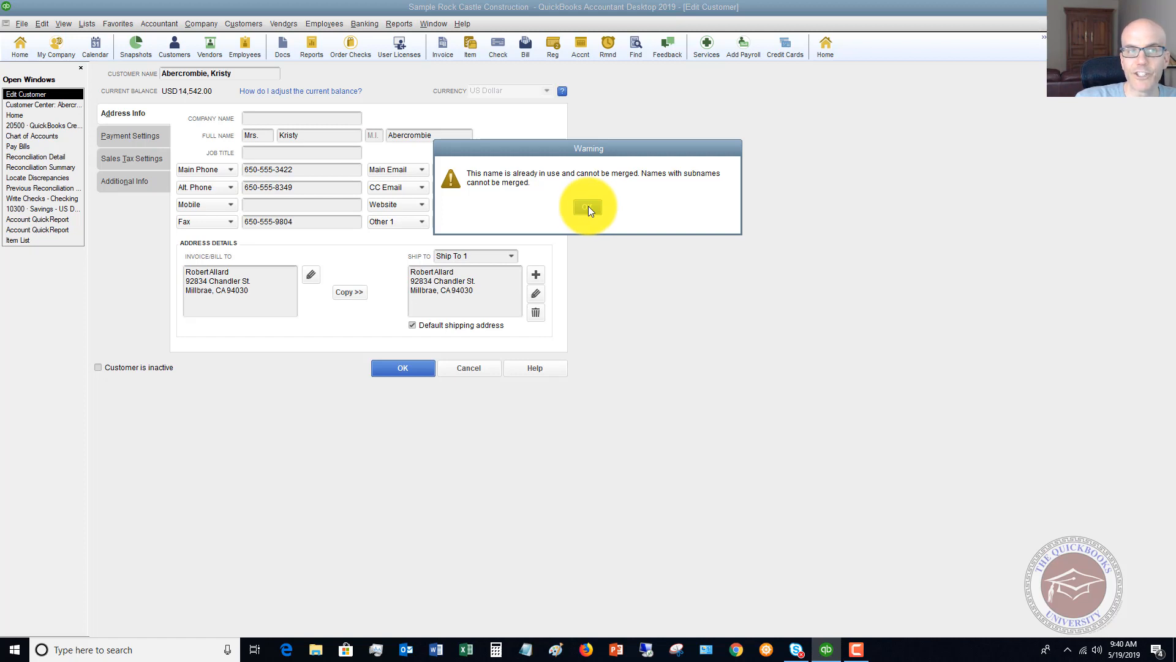
left_click(588, 207)
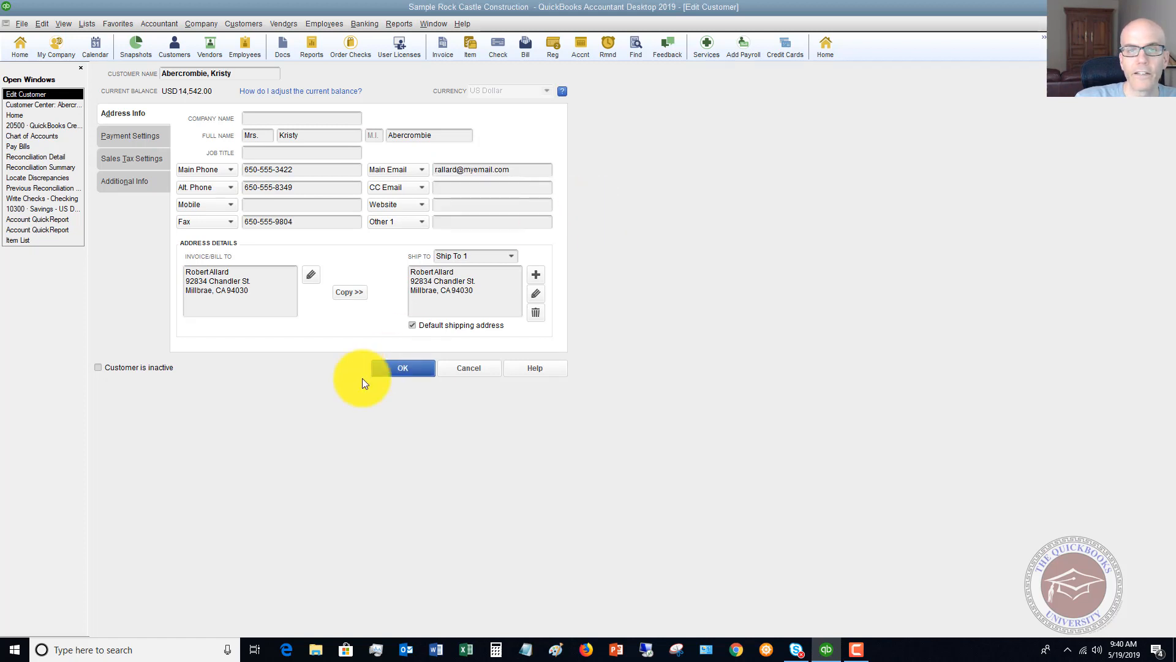
left_click(402, 367)
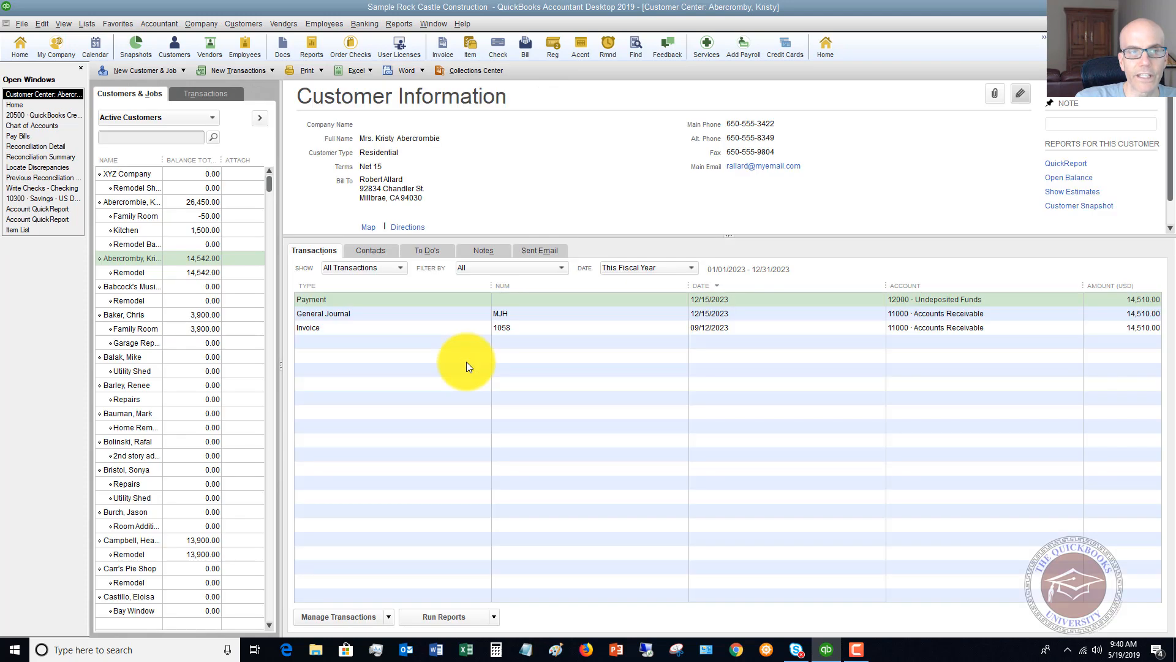
- Reassign the Remodel job's customer from Abercromby, Kristy to Abercrombie, Kristy
left_click(127, 272)
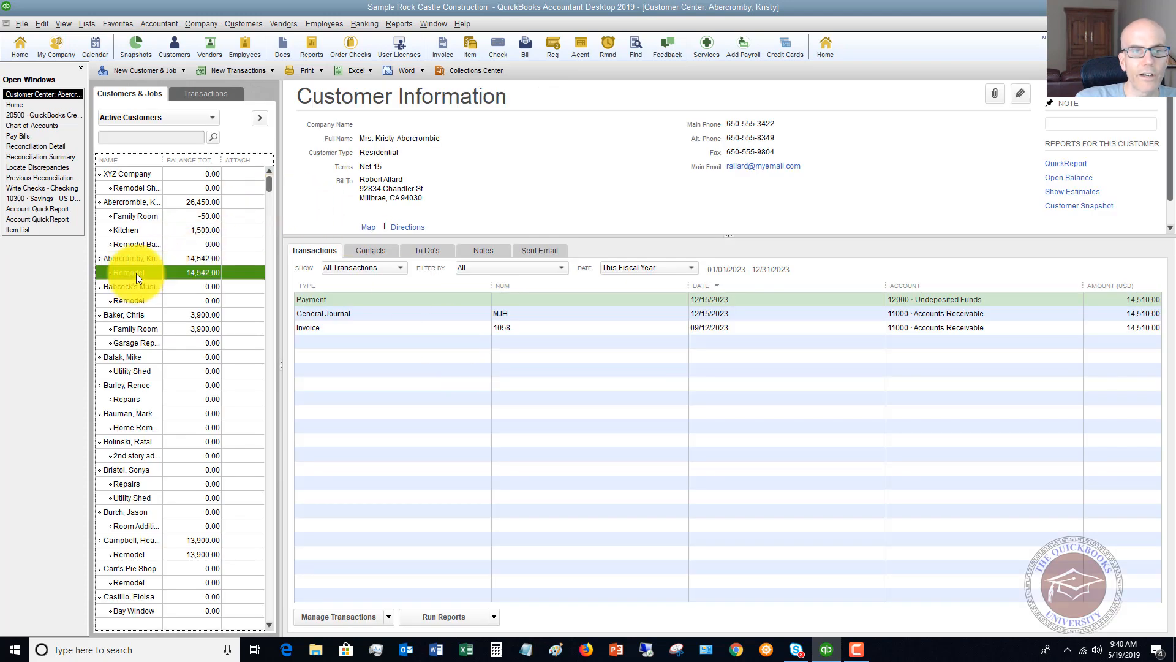
left_click(127, 272)
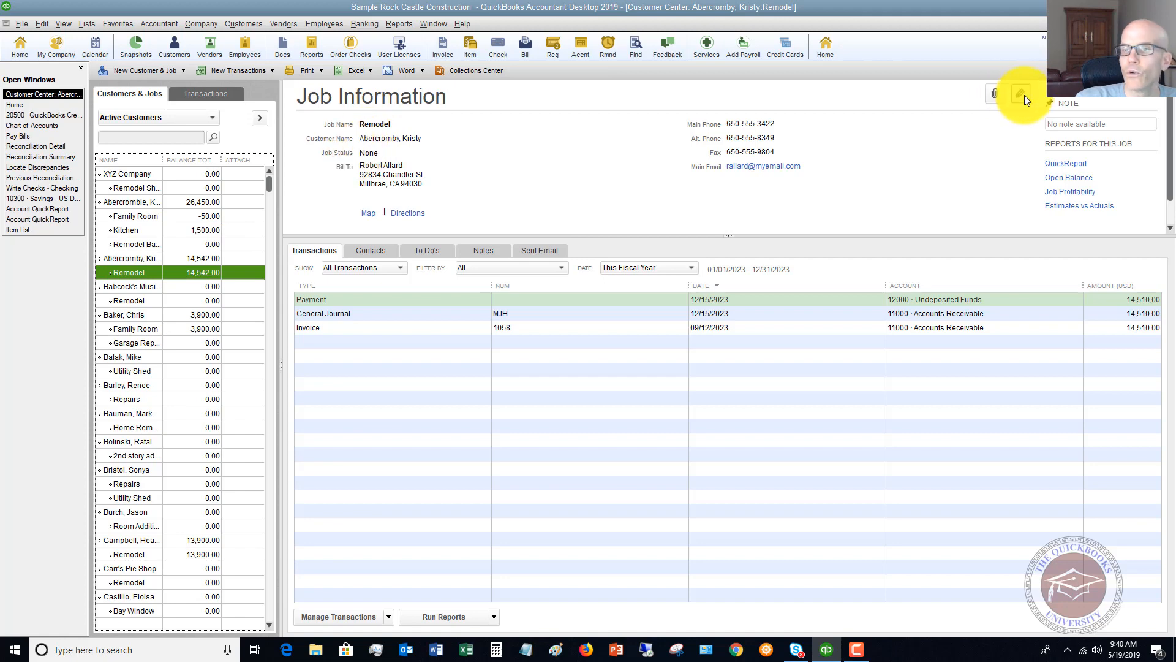
left_click(1022, 93)
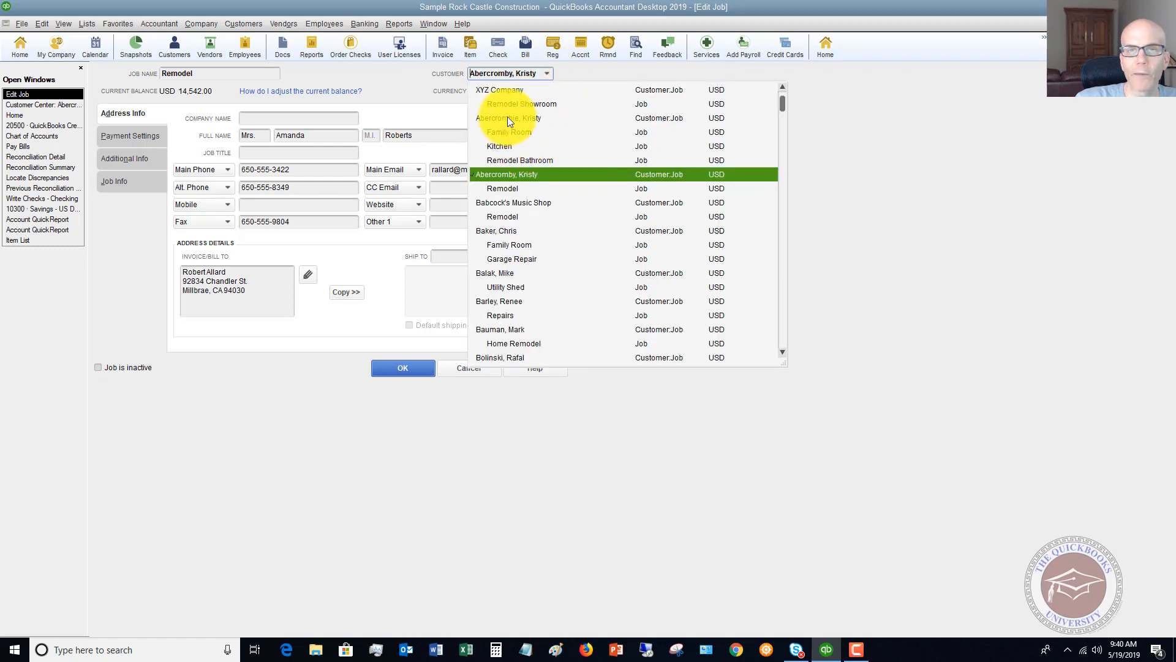
left_click(507, 174)
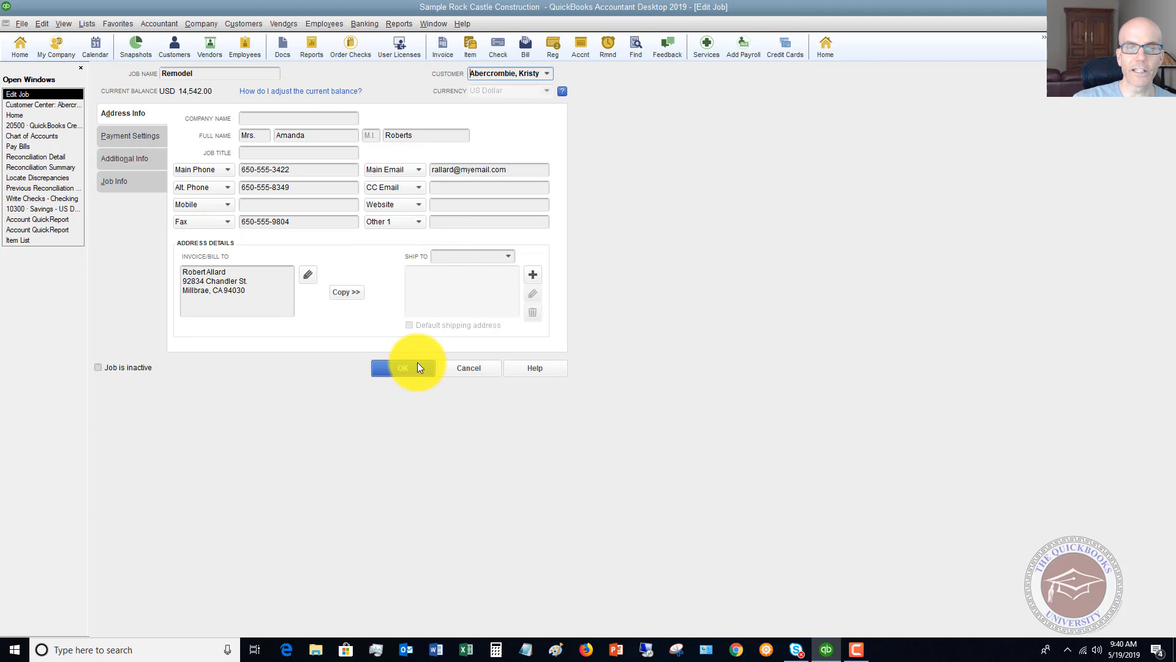
left_click(403, 368)
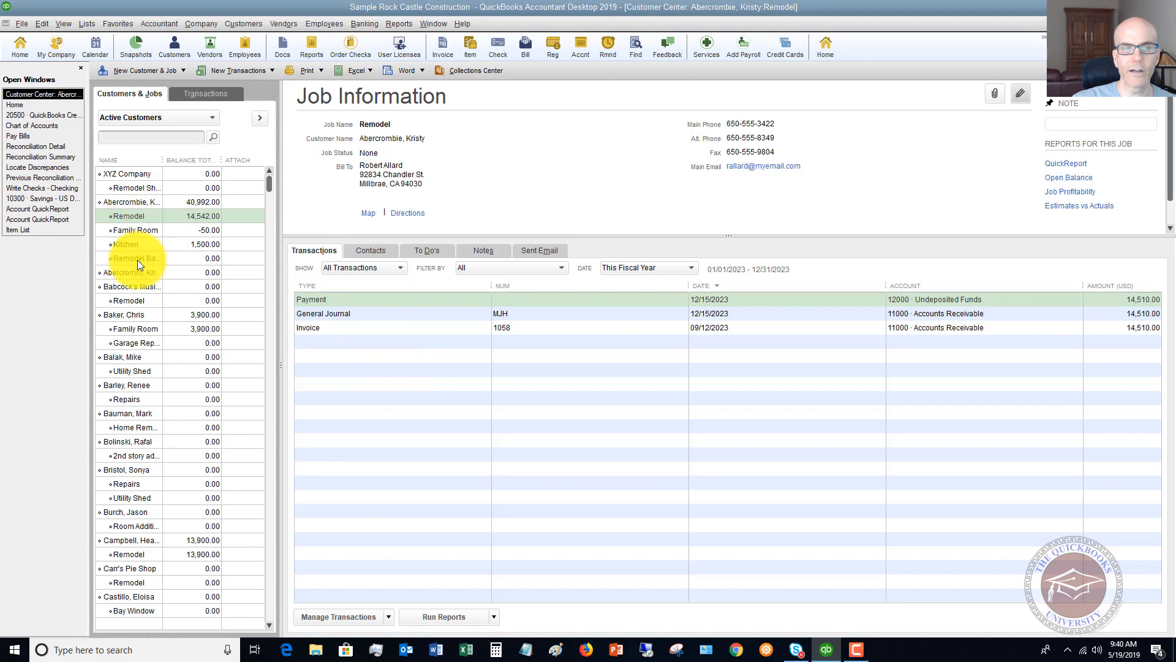
- Rename the emptied Abercromby record to 'Abercrombie', triggering the merge prompt
left_click(131, 271)
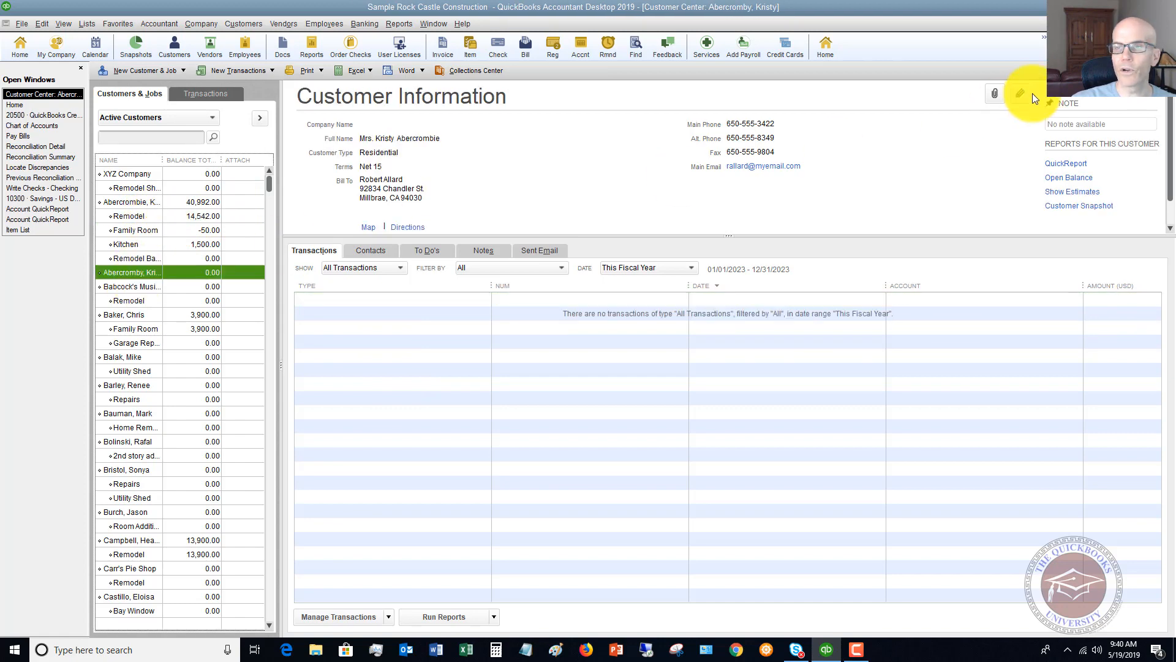
left_click(1019, 93)
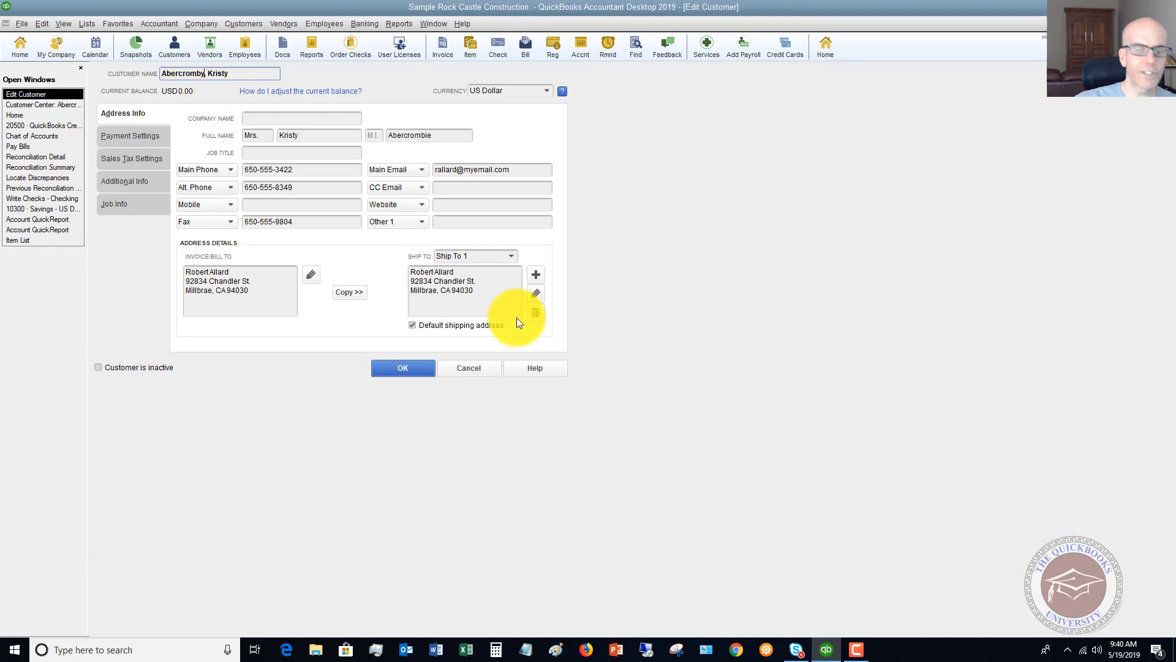
type("Abercrombie")
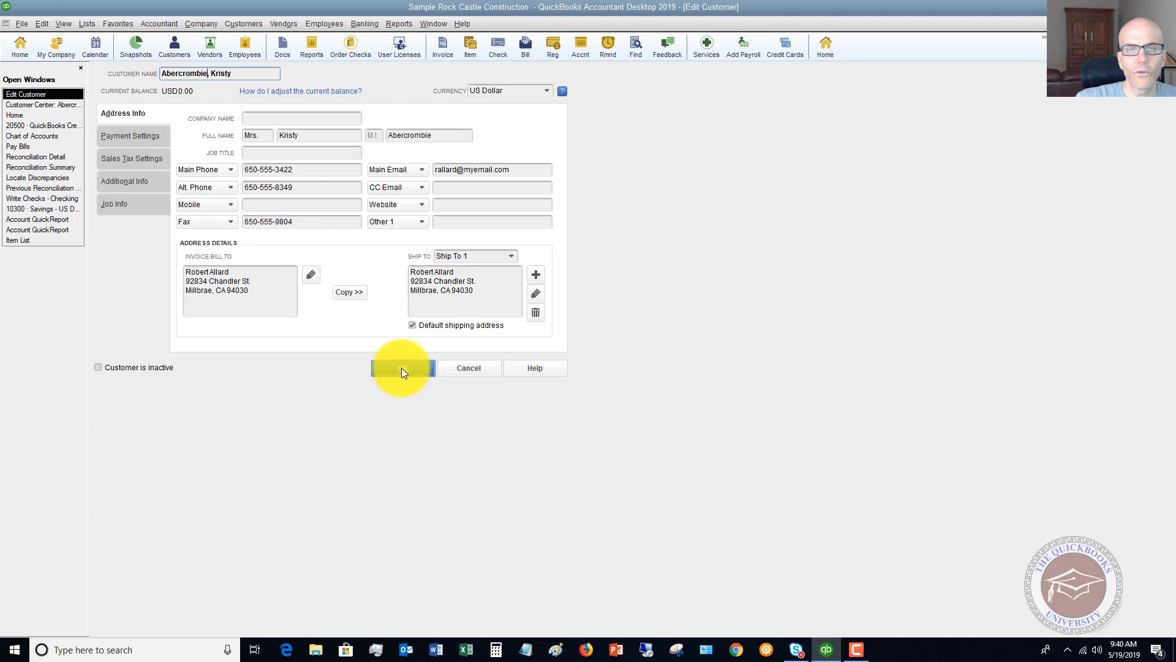
left_click(403, 367)
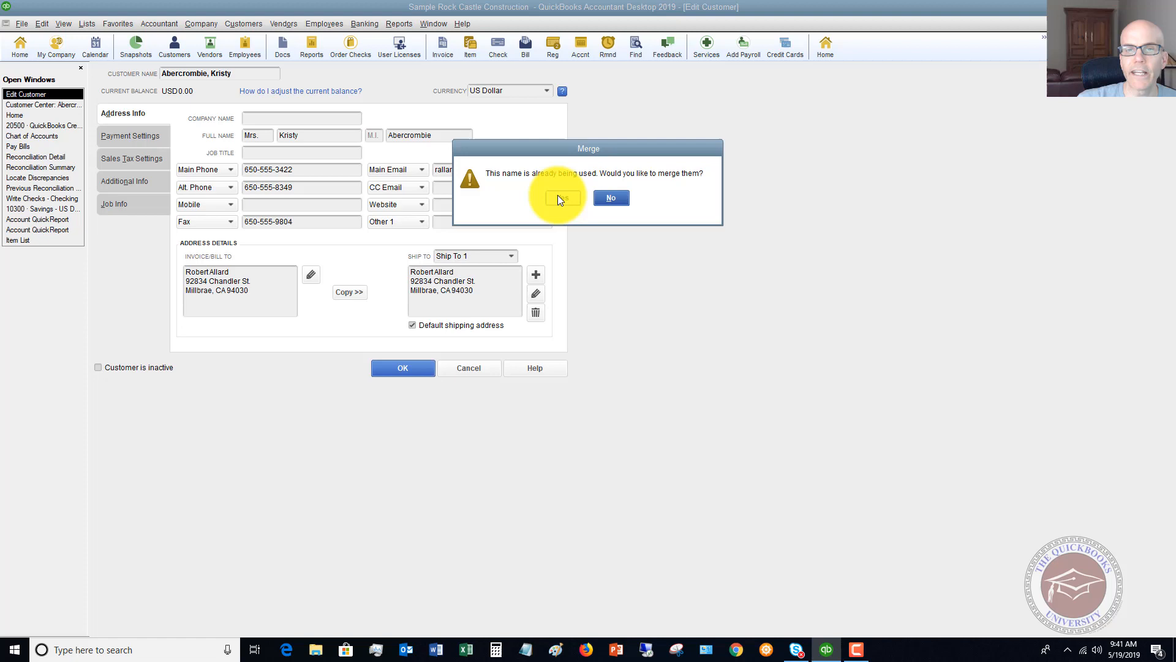
- Confirm the merge and accept losing the duplicate ship-to address
left_click(562, 197)
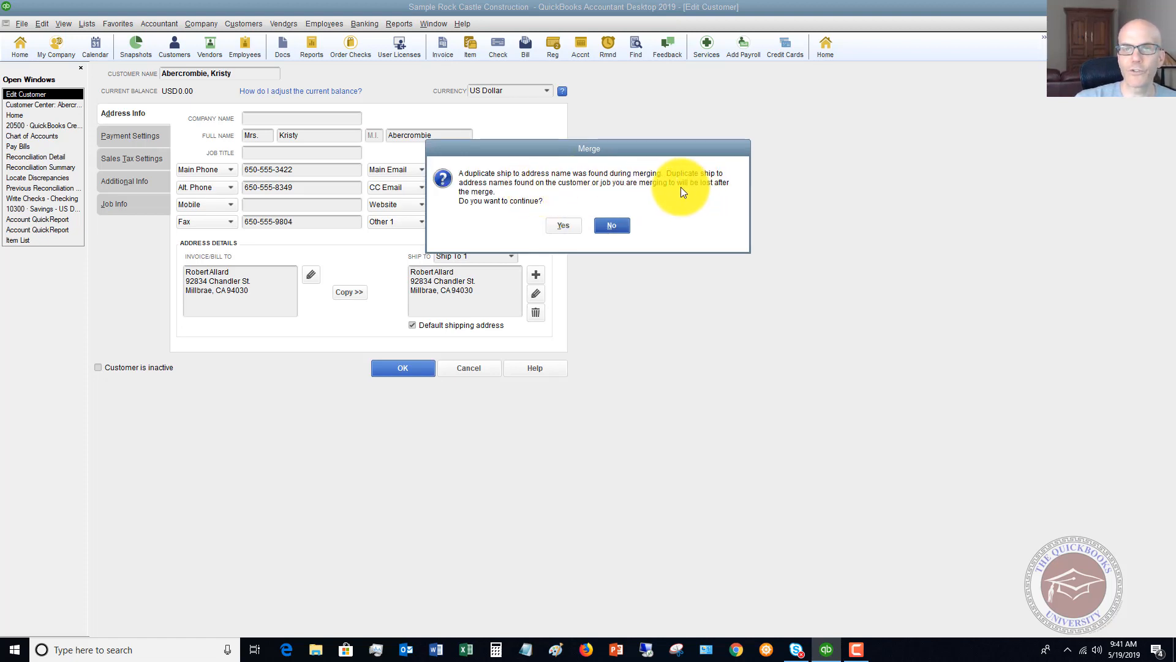
mouse_move(627, 195)
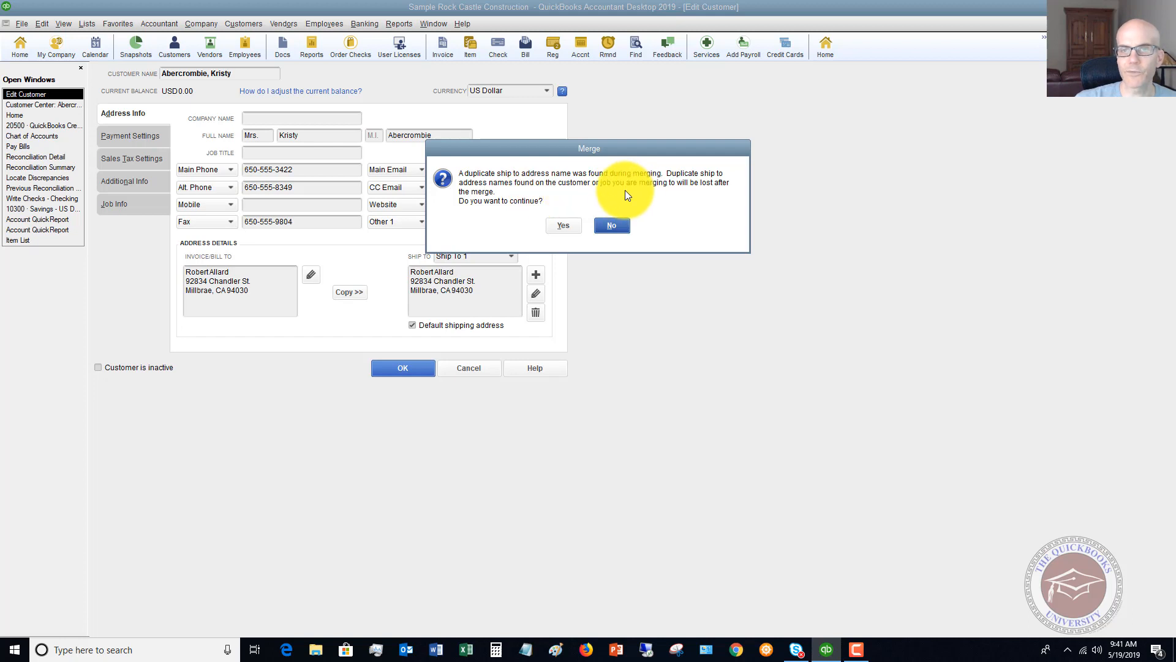
mouse_move(540, 206)
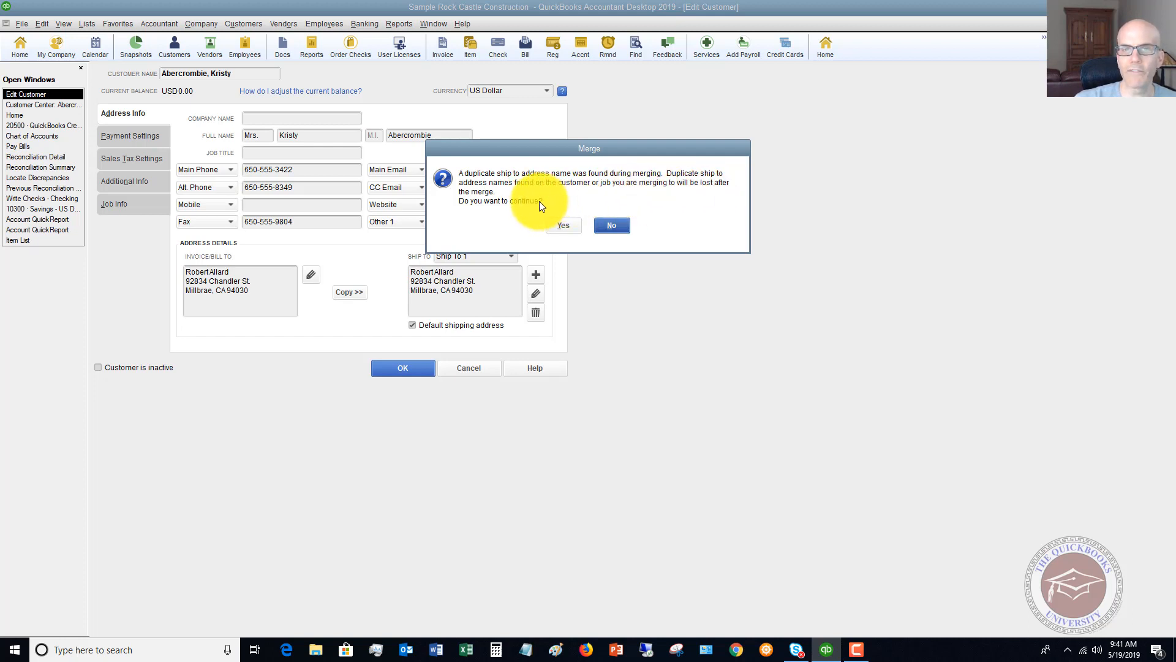
mouse_move(494, 226)
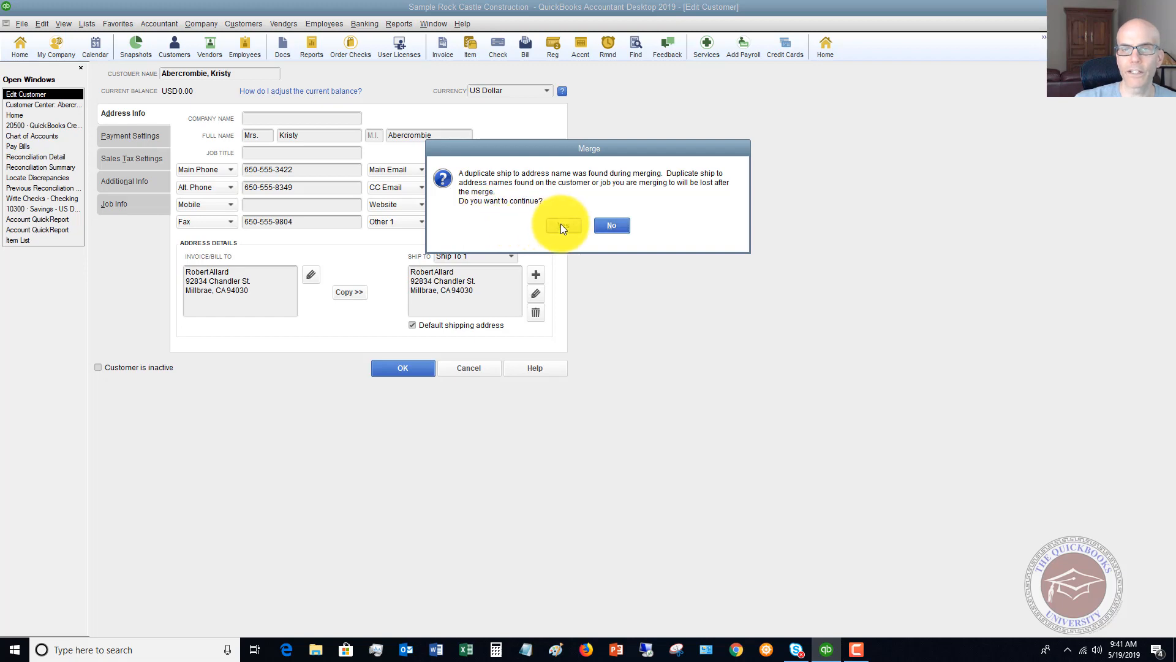
left_click(562, 224)
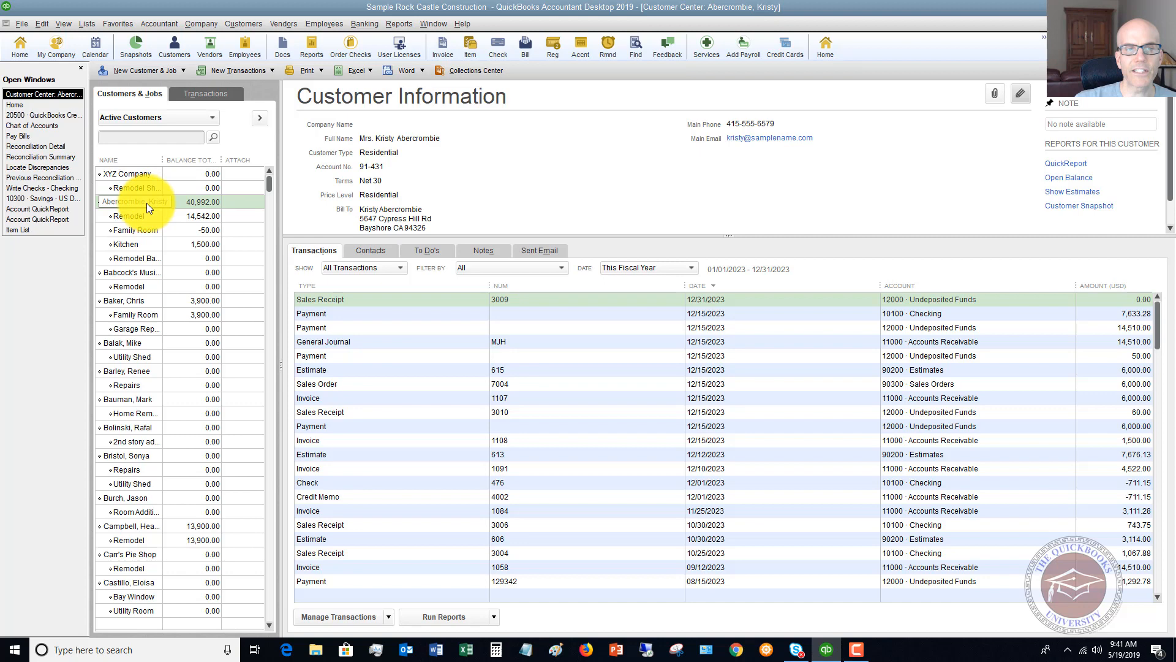
left_click(127, 201)
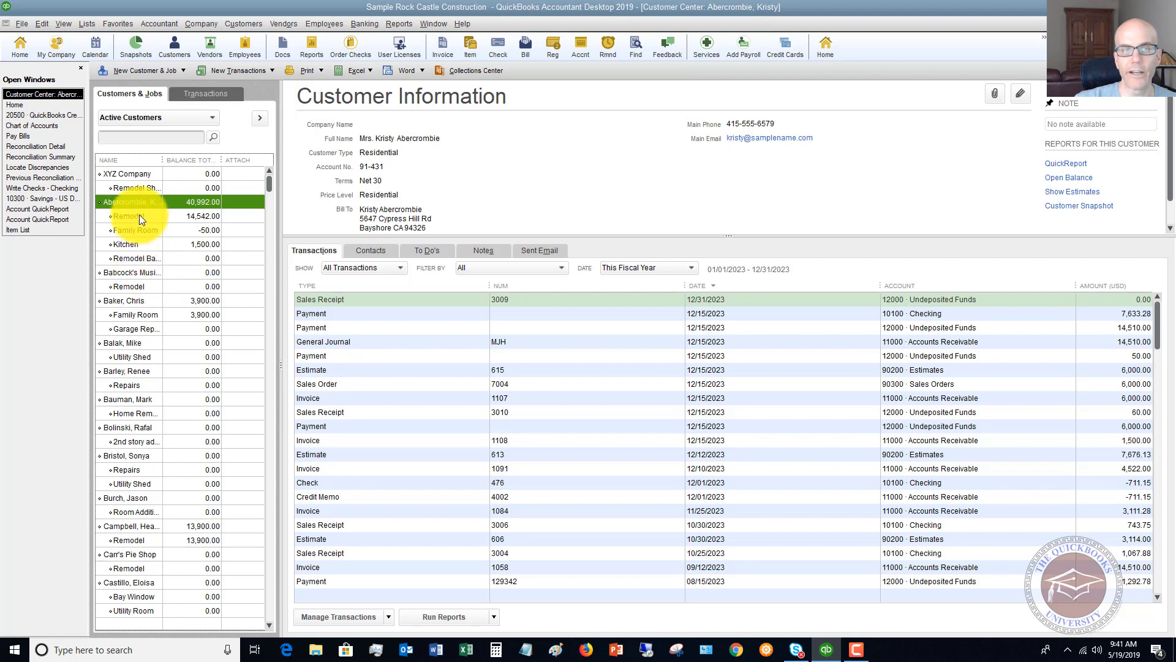
left_click(129, 216)
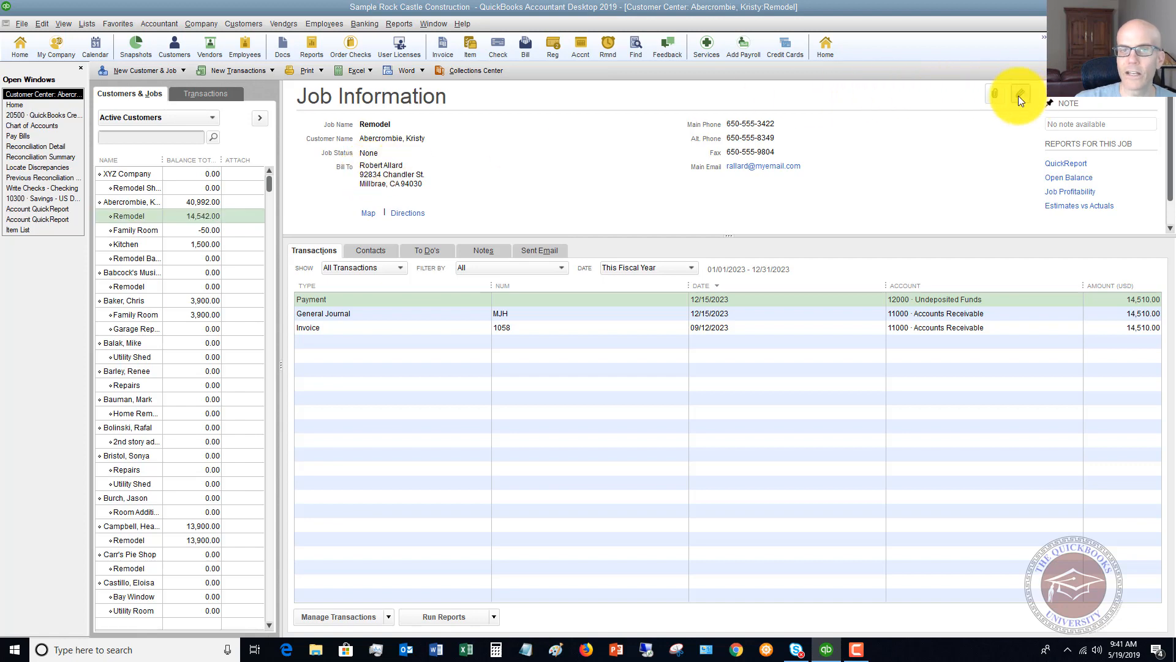
left_click(1019, 96)
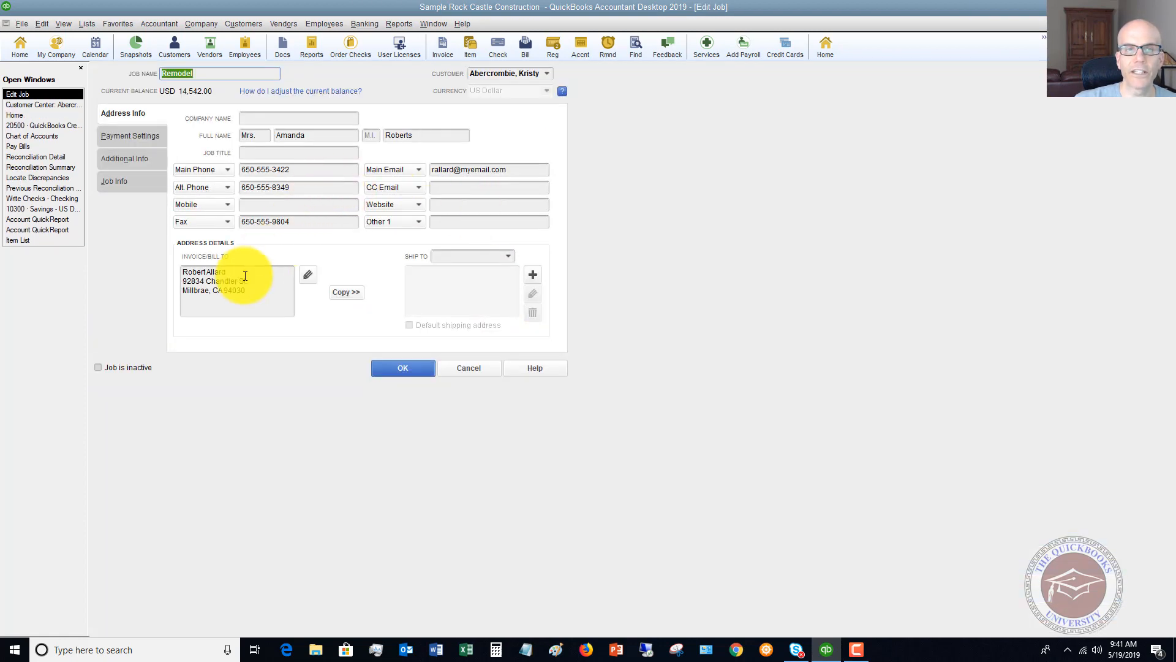